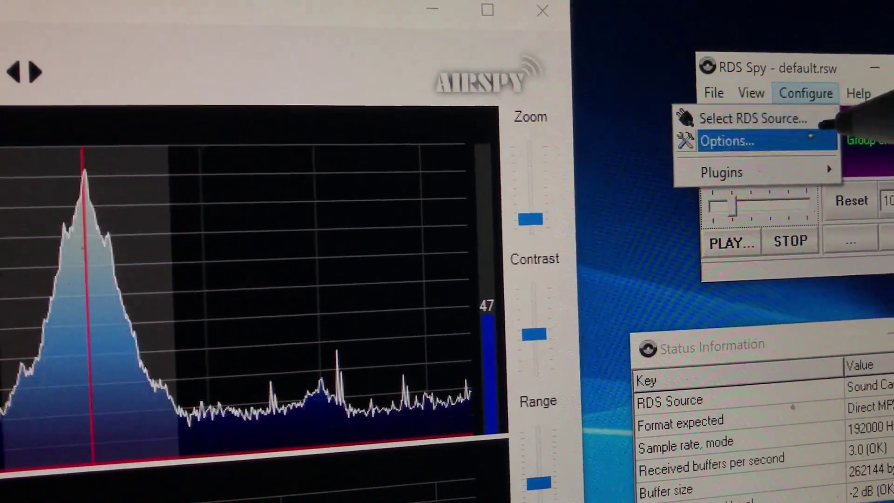
Choose Options from RDS Spy's Configure menu.
left_click(727, 142)
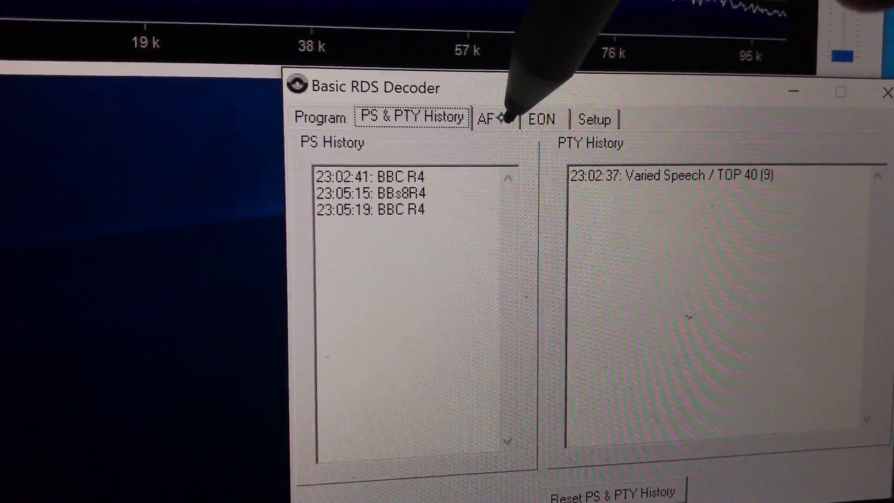
Browse the AF, EON and Setup tabs, then return to BBC R4's Program details.
left_click(491, 118)
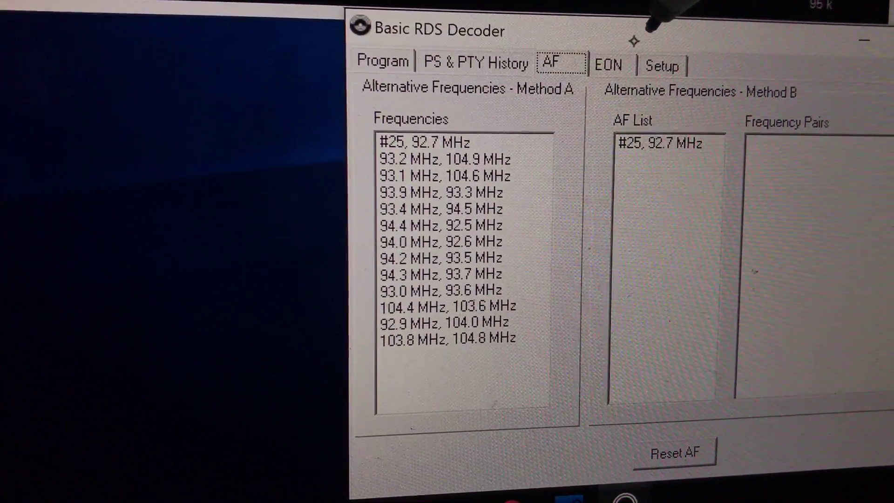
left_click(609, 64)
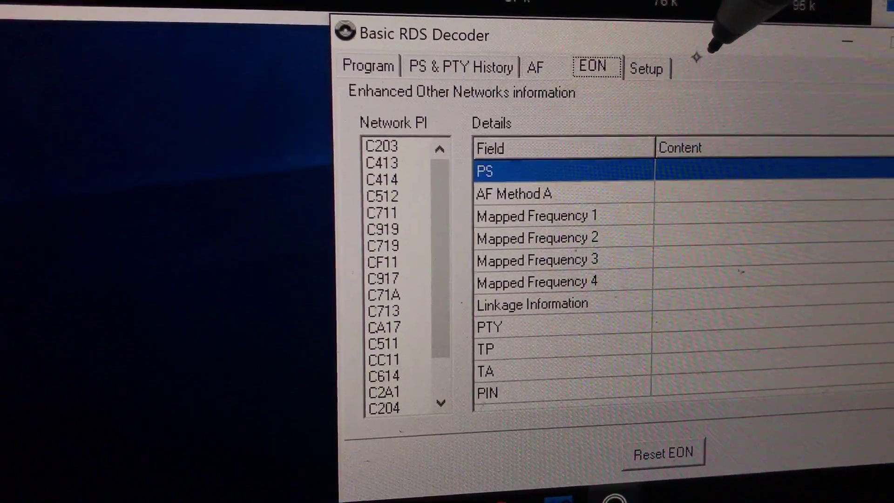
left_click(647, 67)
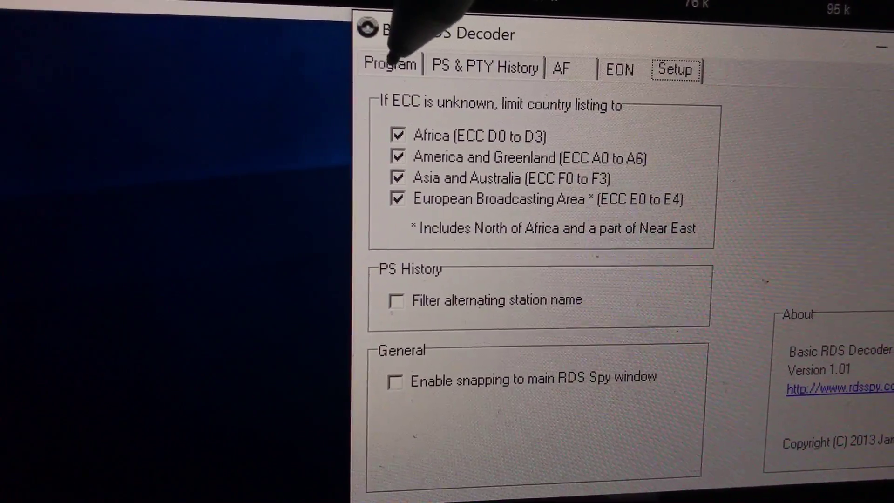
left_click(390, 64)
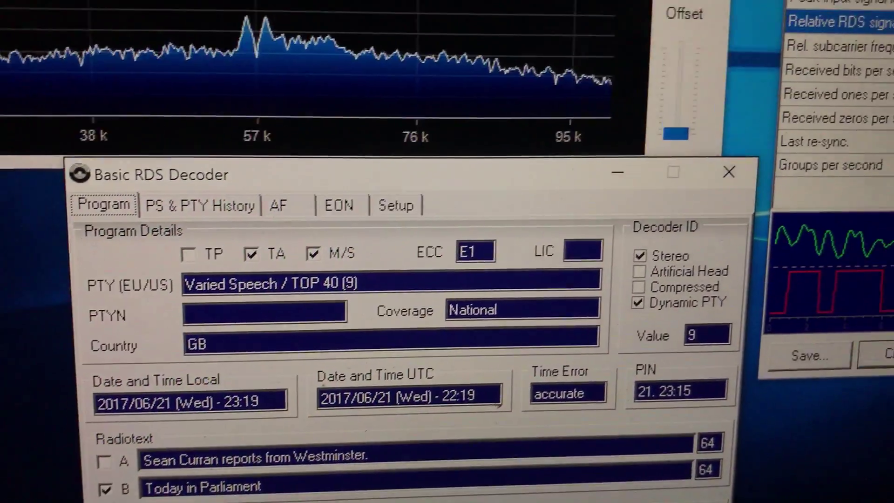